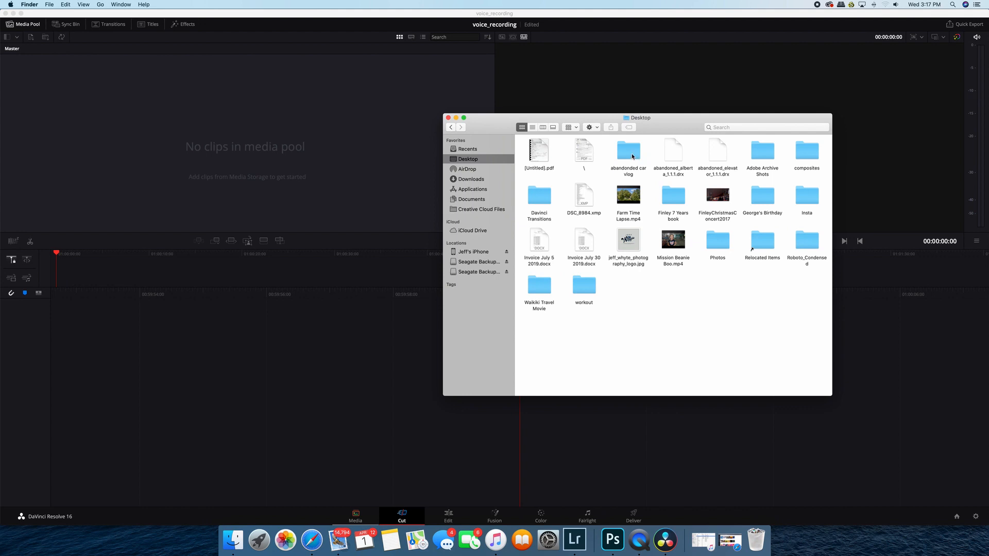
- Open the 'abandoned car vlog' folder on the Desktop in Finder
double_click(628, 150)
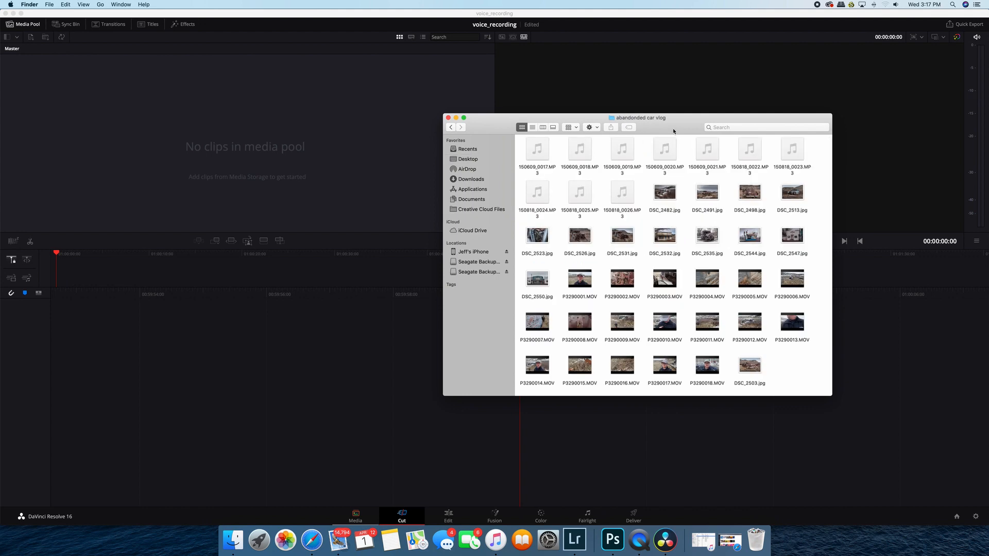
mouse_move(824, 149)
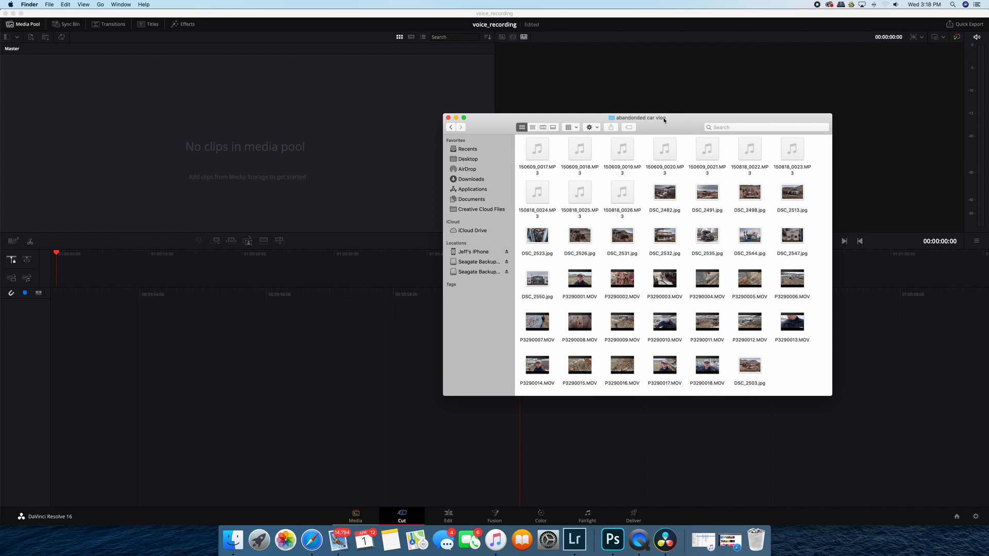
mouse_move(797, 167)
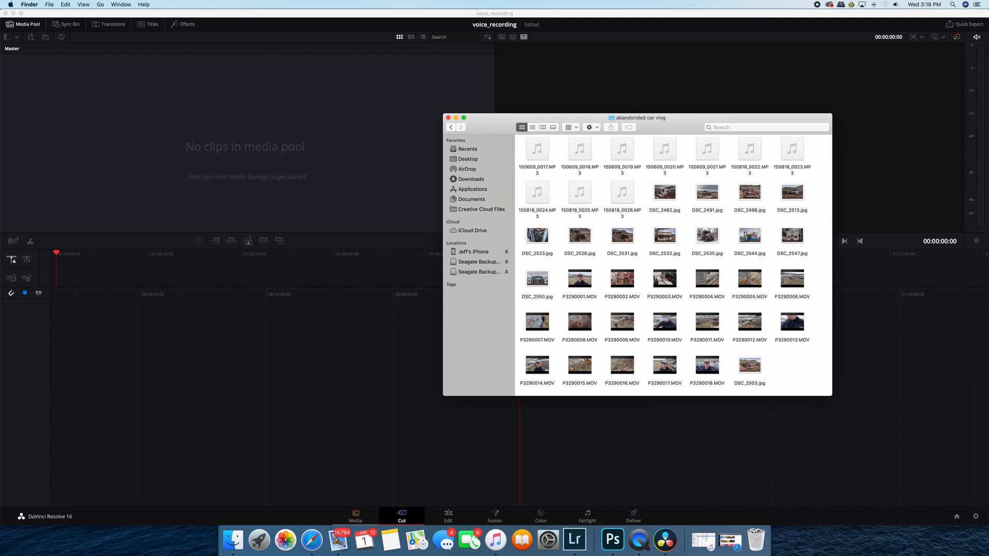
mouse_move(697, 218)
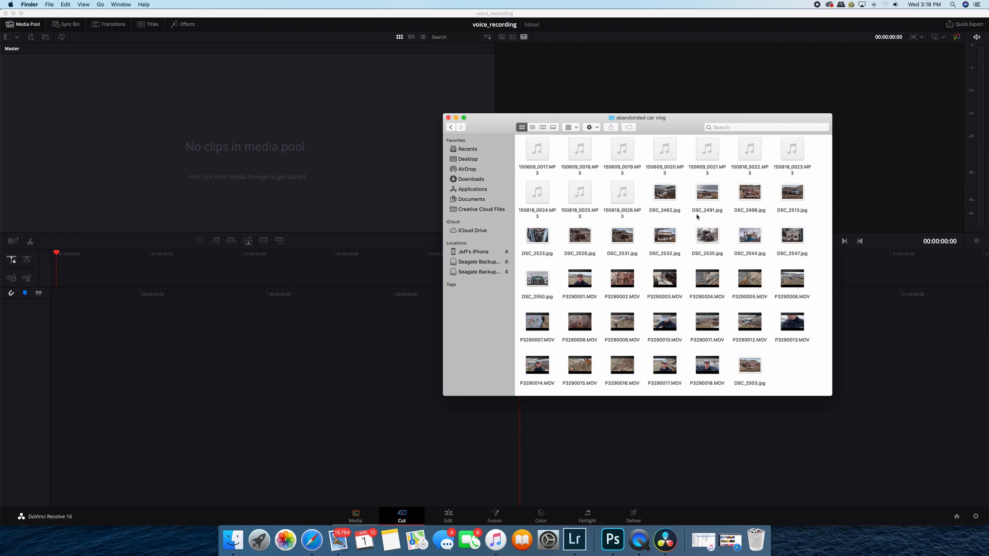
mouse_move(653, 367)
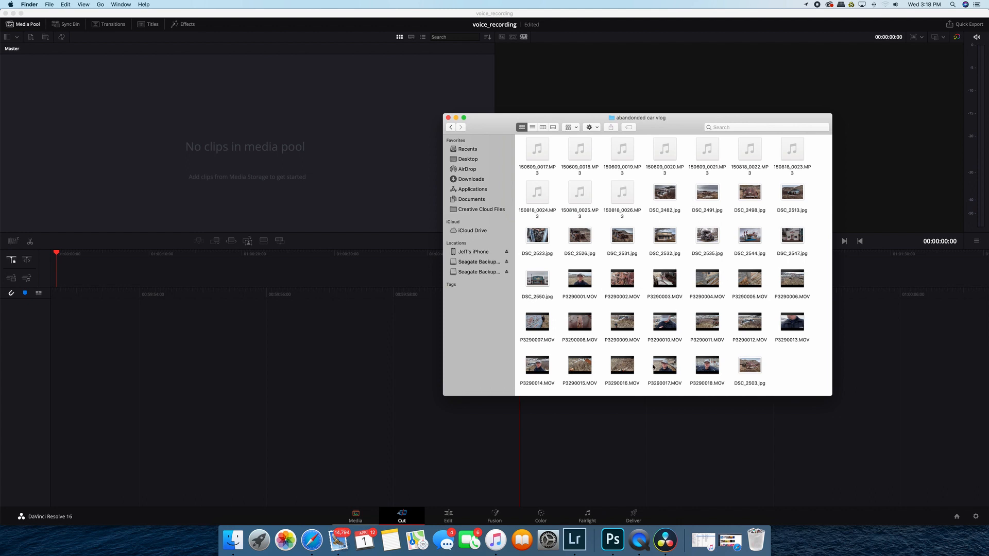
mouse_move(788, 319)
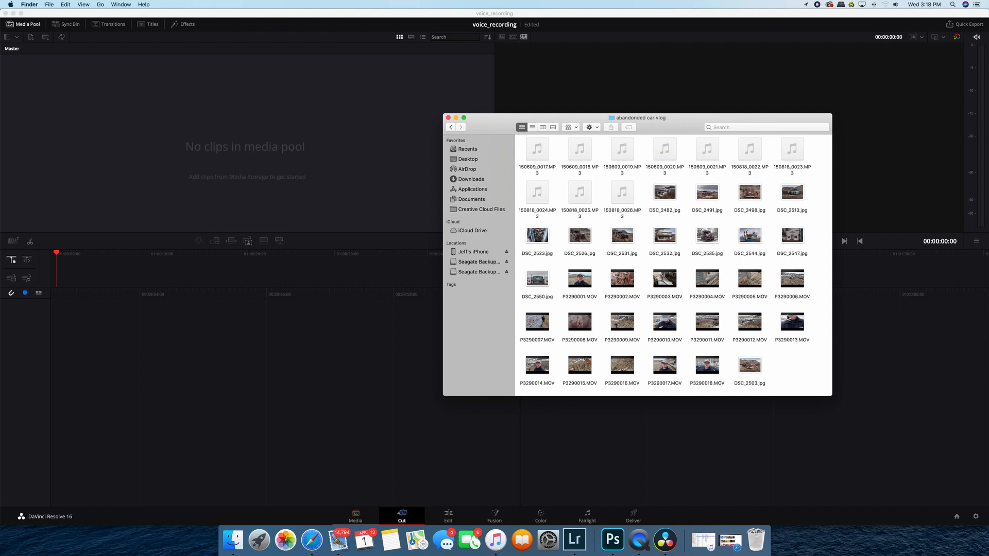
mouse_move(681, 250)
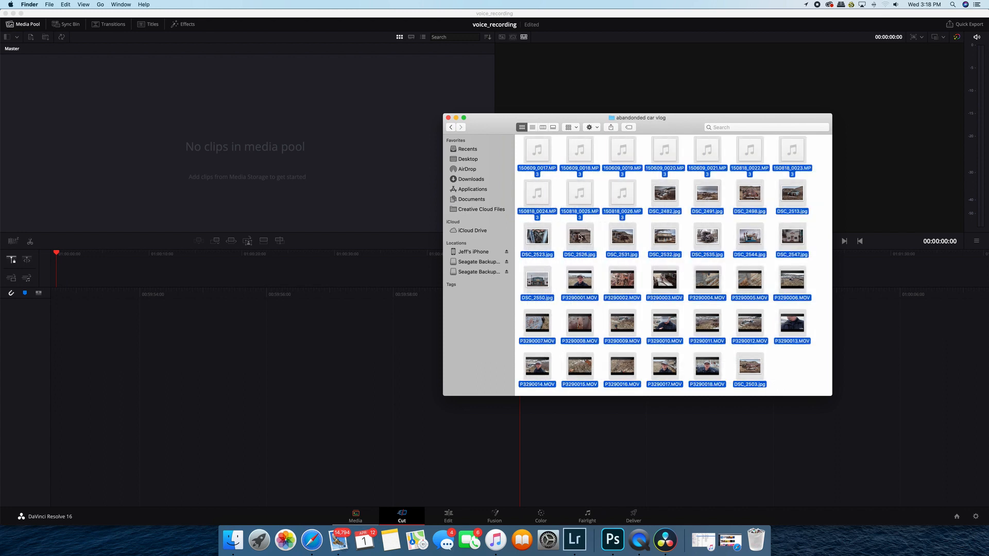
- Import the vlog MOV, JPG and MP3 files into the Media Pool, changing the project frame rate to match
drag(579, 237, 139, 136)
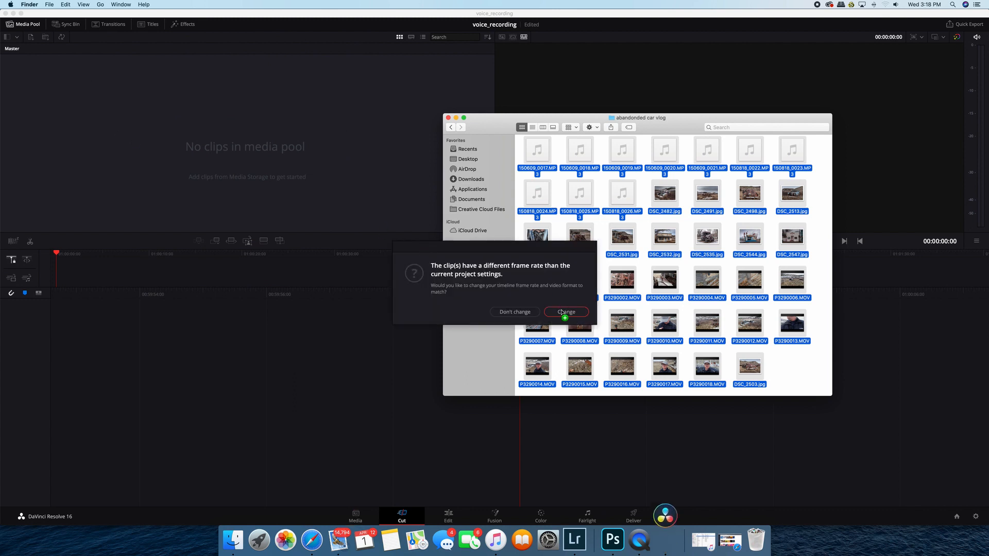
click(565, 312)
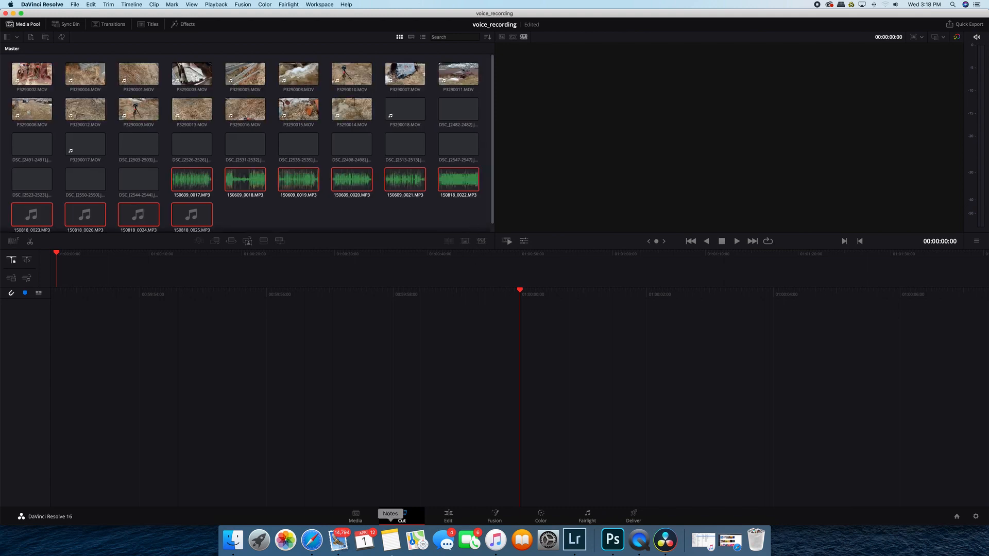
click(447, 516)
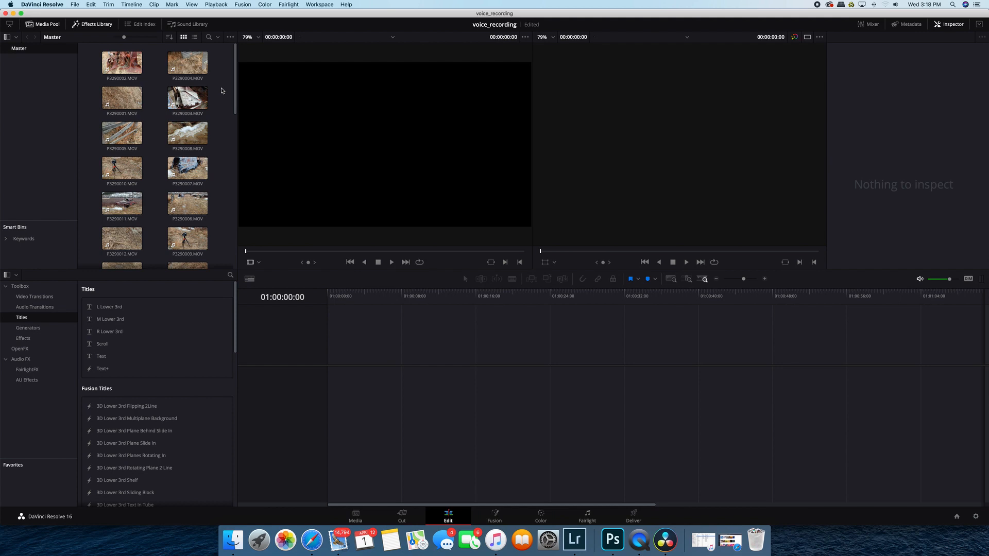
mouse_move(231, 69)
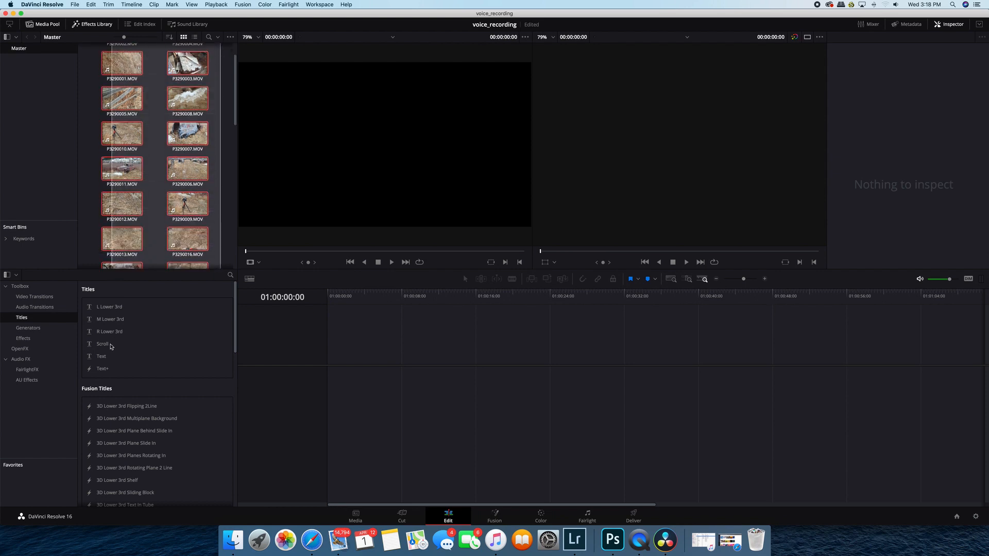
- Scroll the Edit-page Media Pool to view all imported clips, photos and MP3s
scroll(down, 3)
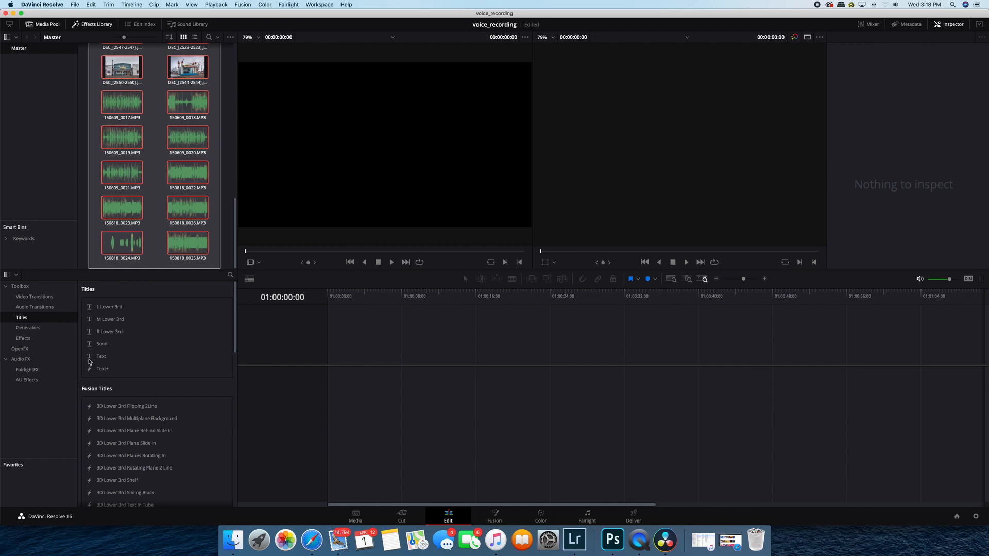
- Run Auto Sync Audio Based on Waveform on the selected clips
right_click(122, 208)
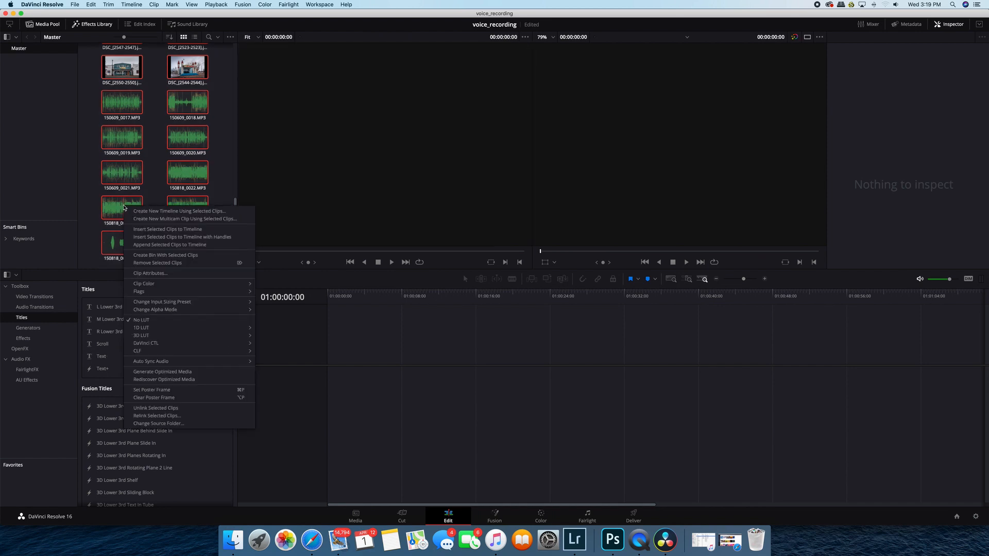
mouse_move(150, 360)
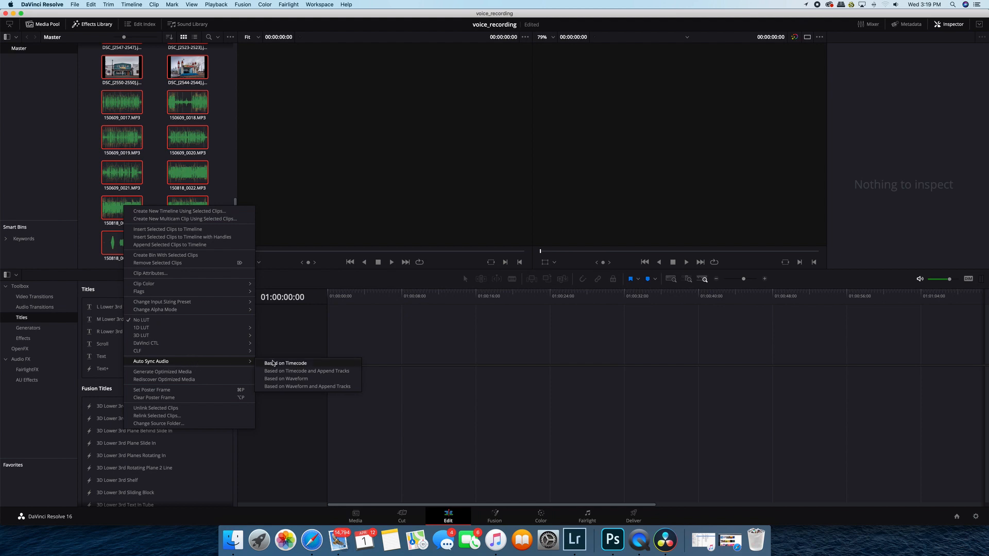
mouse_move(286, 379)
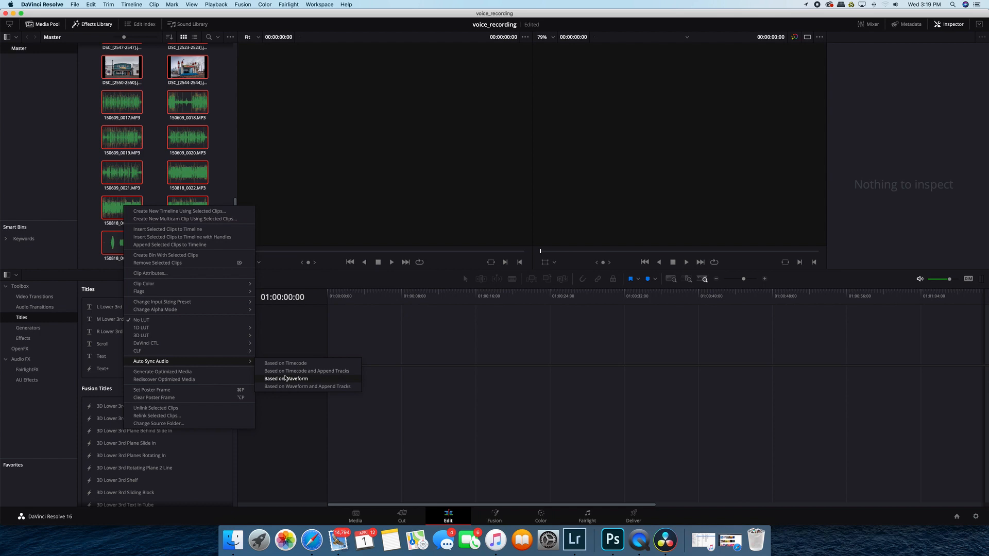
click(286, 379)
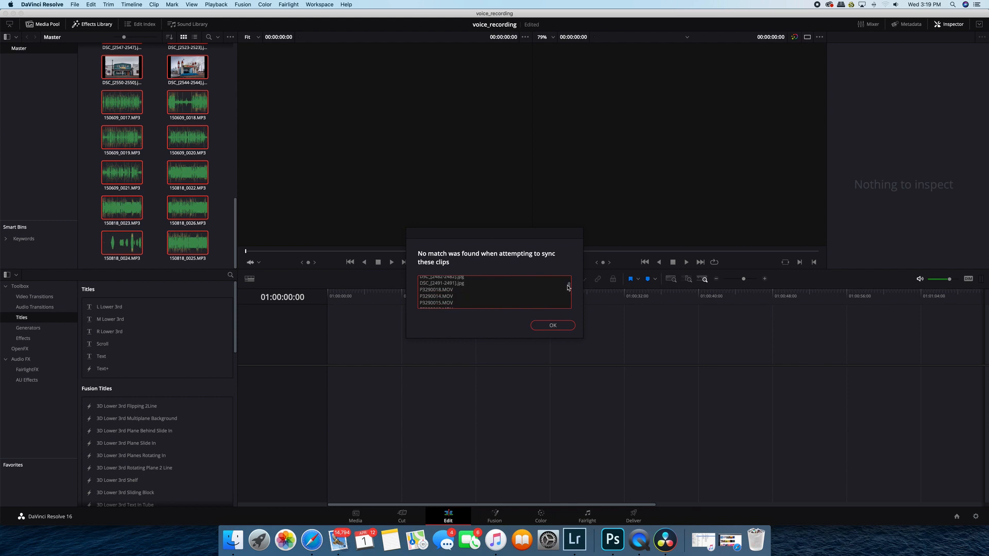
- Review the 'No match was found' clip list and dismiss it with OK
scroll(down, 3)
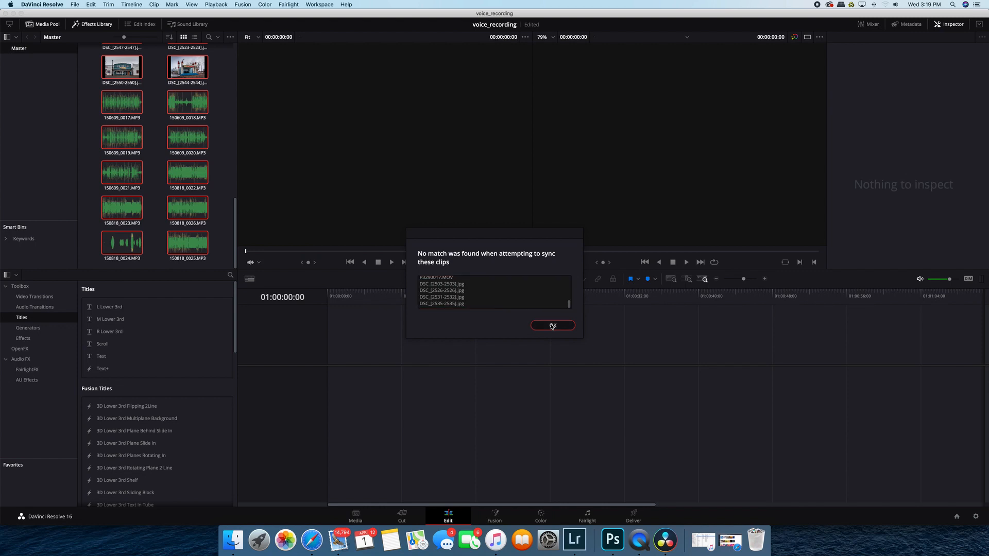
click(552, 326)
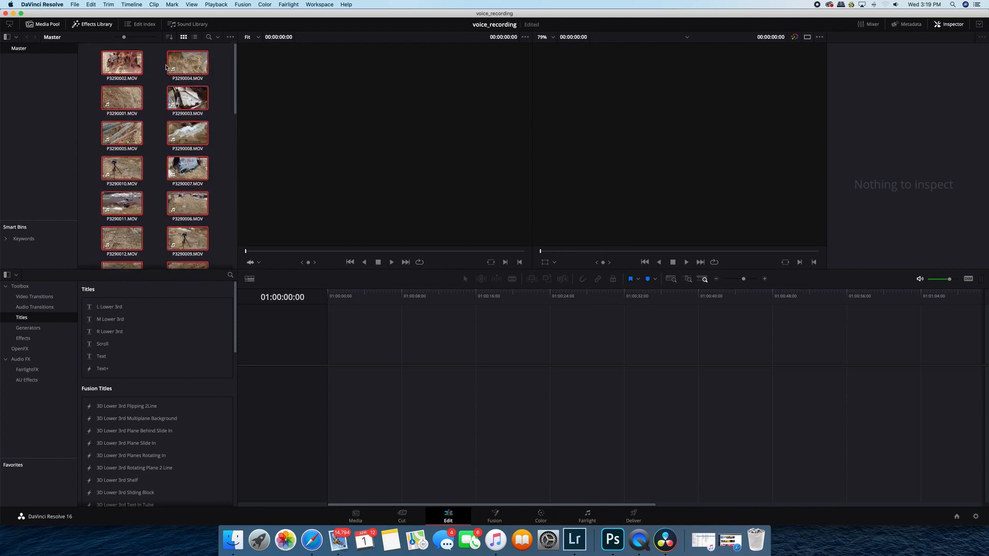
- Drag P3290017.MOV onto the empty timeline, creating Timeline 1
scroll(down, 3)
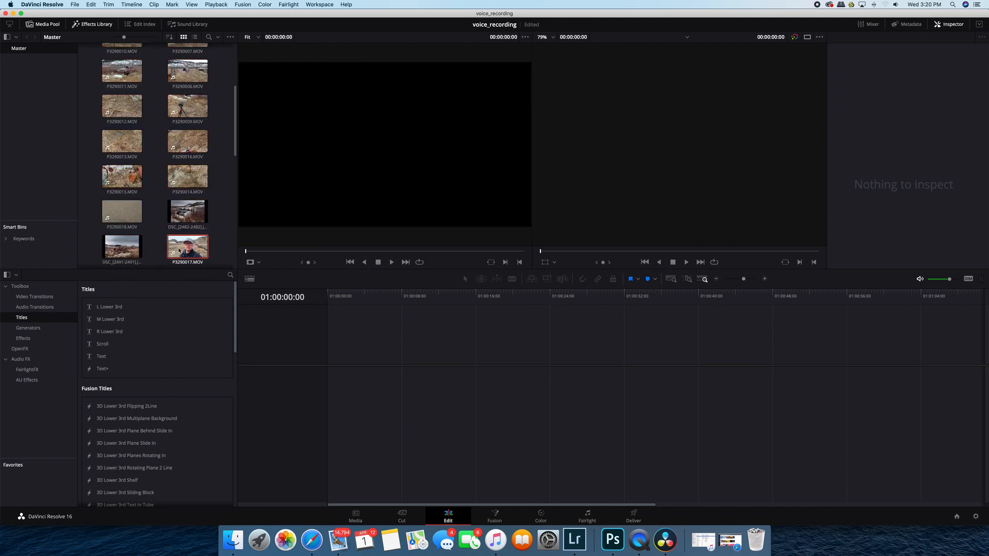
drag(187, 246, 347, 353)
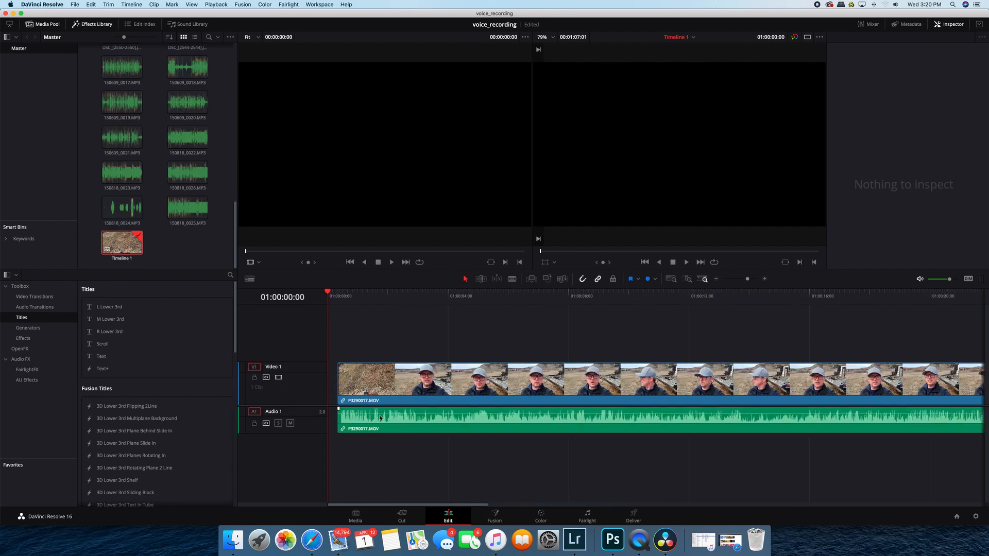
mouse_move(439, 374)
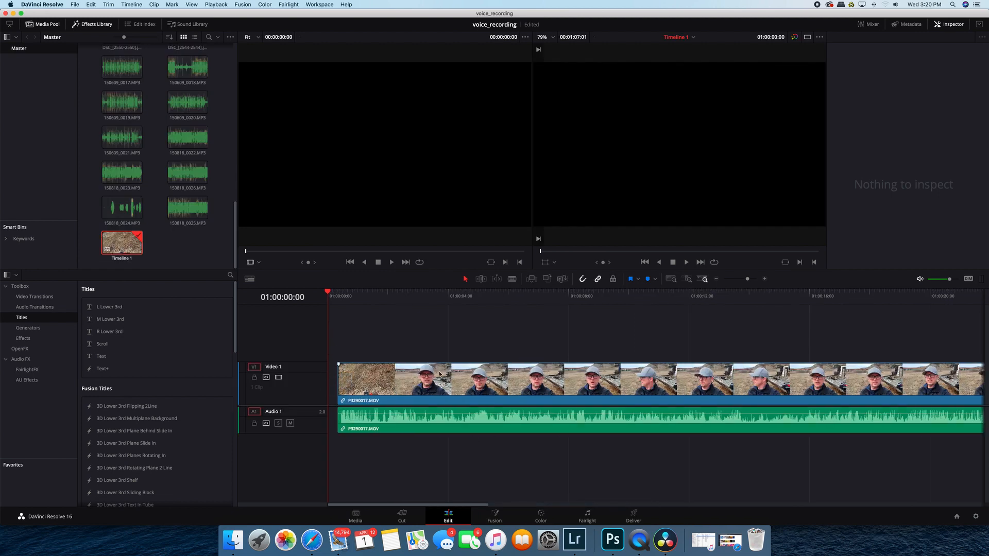